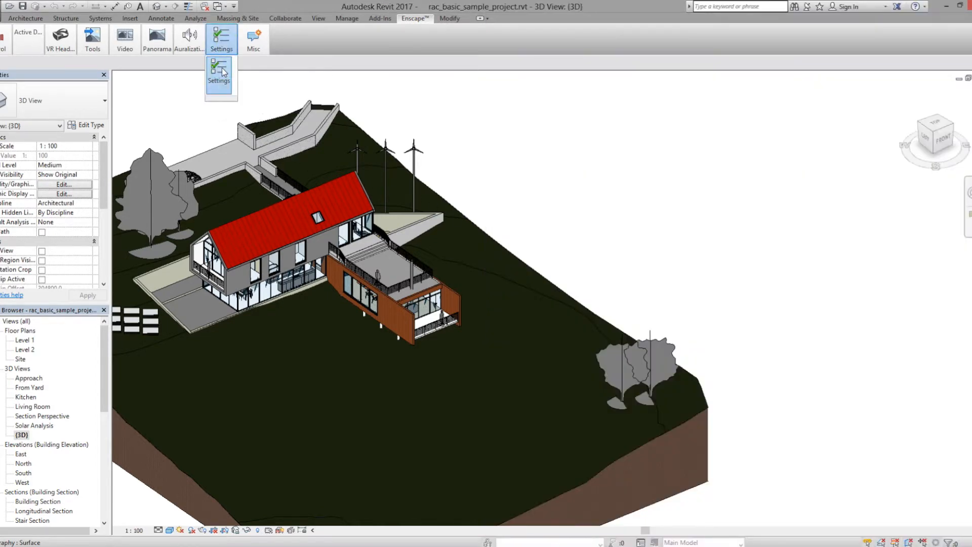
Raise Enscape's rendering quality to Ultra in the rendering settings
{"action": "left_click", "coordinate": [219, 74]}
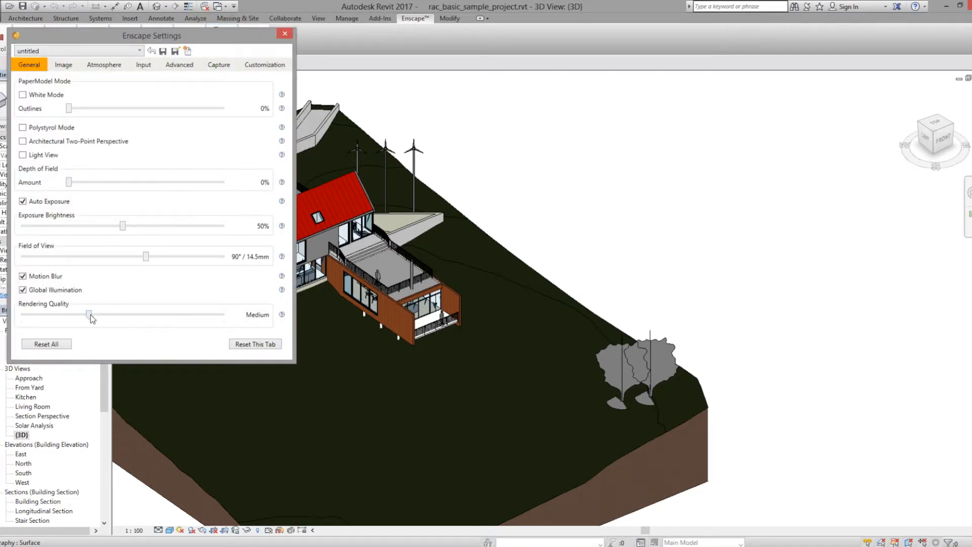
{"action": "left_click_drag", "start_coordinate": [89, 314], "coordinate": [223, 314]}
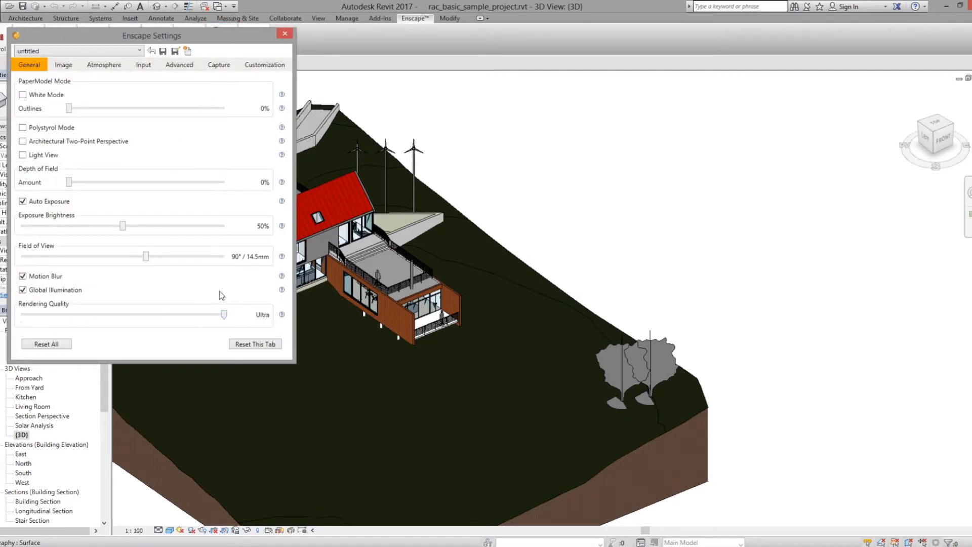
Set the Enscape capture resolution to 4k and close the settings window
{"action": "left_click", "coordinate": [218, 65]}
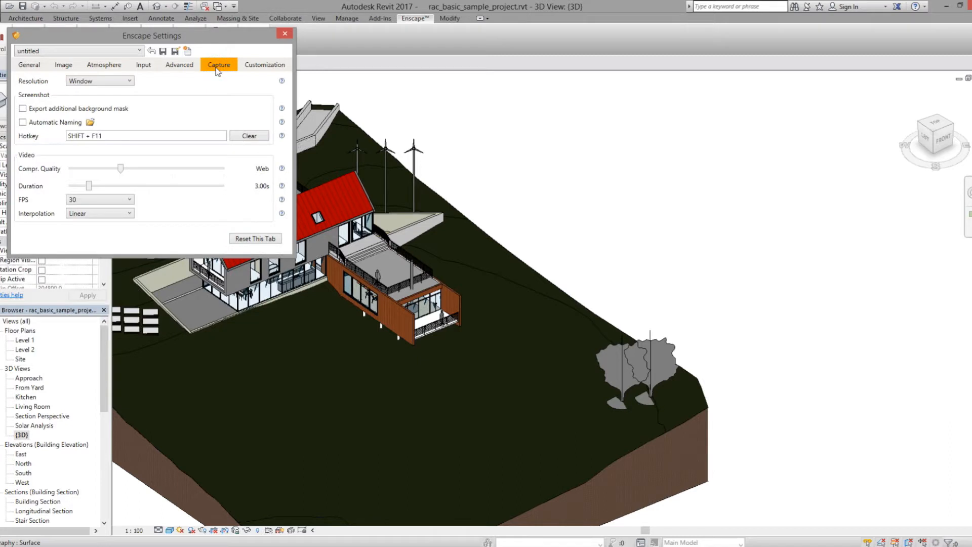
{"action": "left_click", "coordinate": [99, 81]}
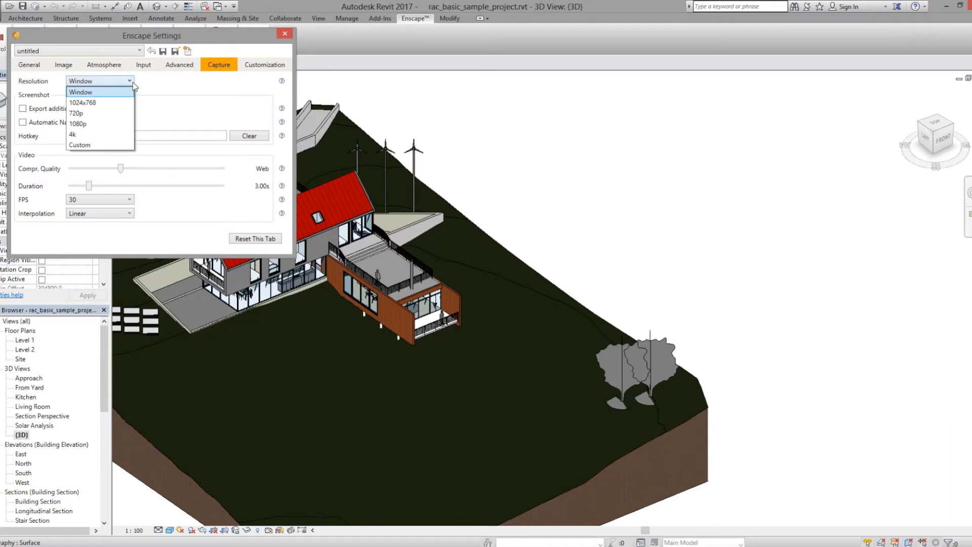
{"action": "mouse_move", "coordinate": [103, 146]}
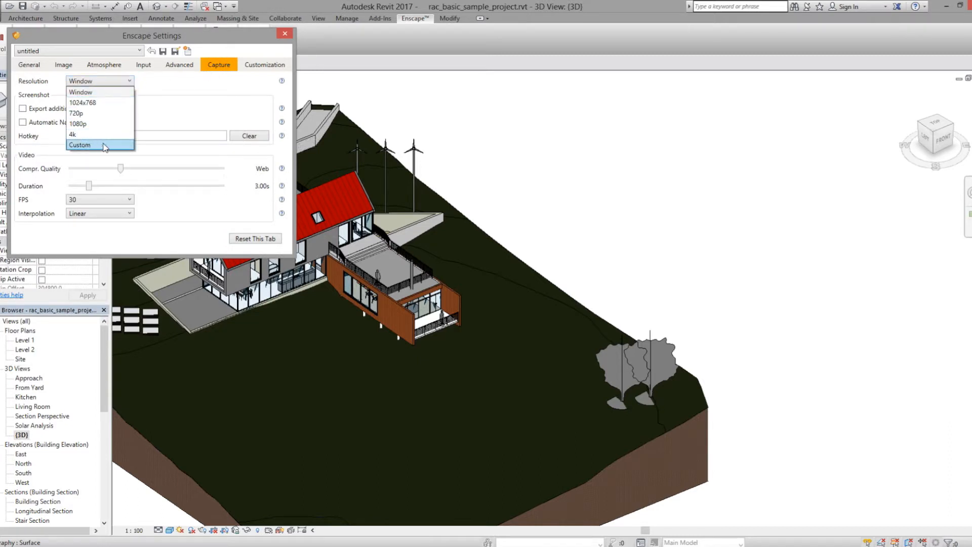
{"action": "mouse_move", "coordinate": [98, 134]}
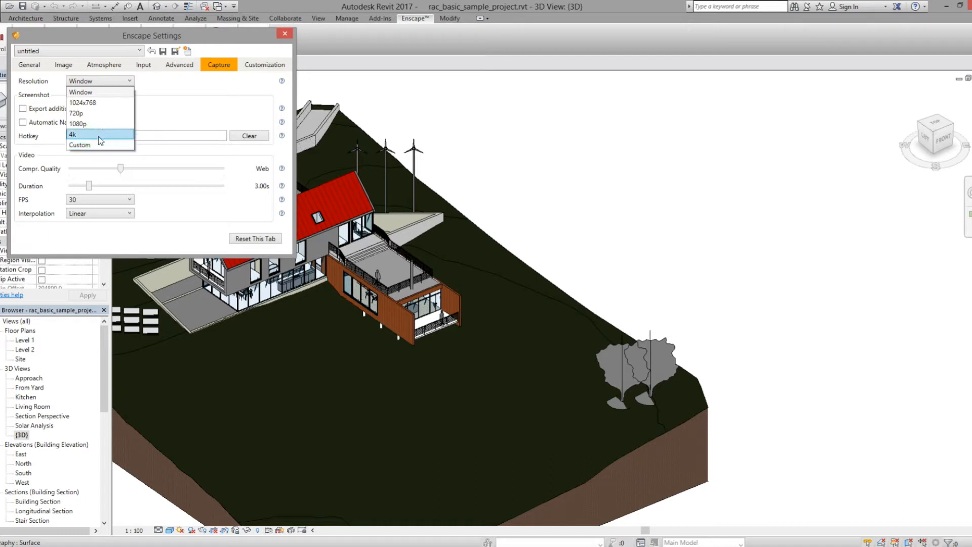
{"action": "left_click", "coordinate": [72, 134]}
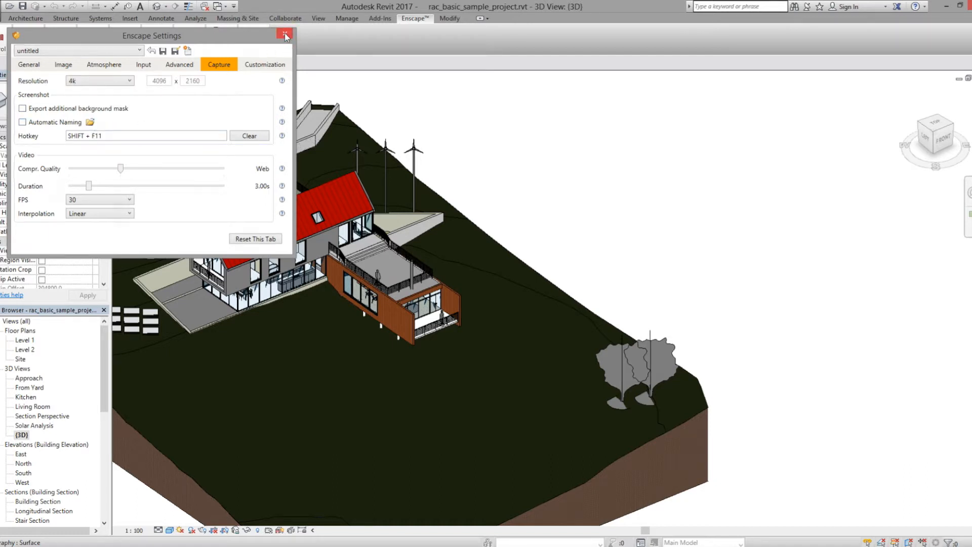
{"action": "left_click", "coordinate": [285, 34]}
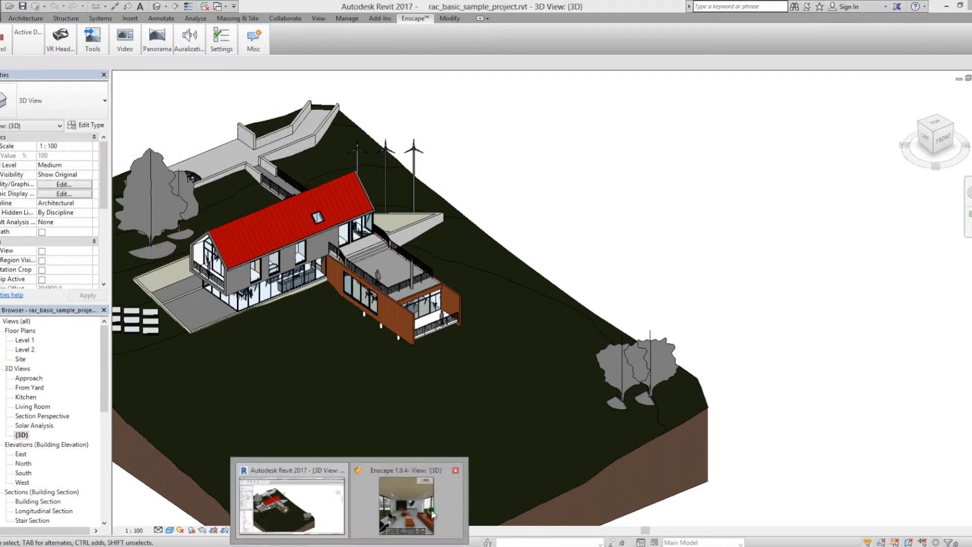
Take a mono 360° panorama of the Enscape living-room view
{"action": "left_click", "coordinate": [405, 504]}
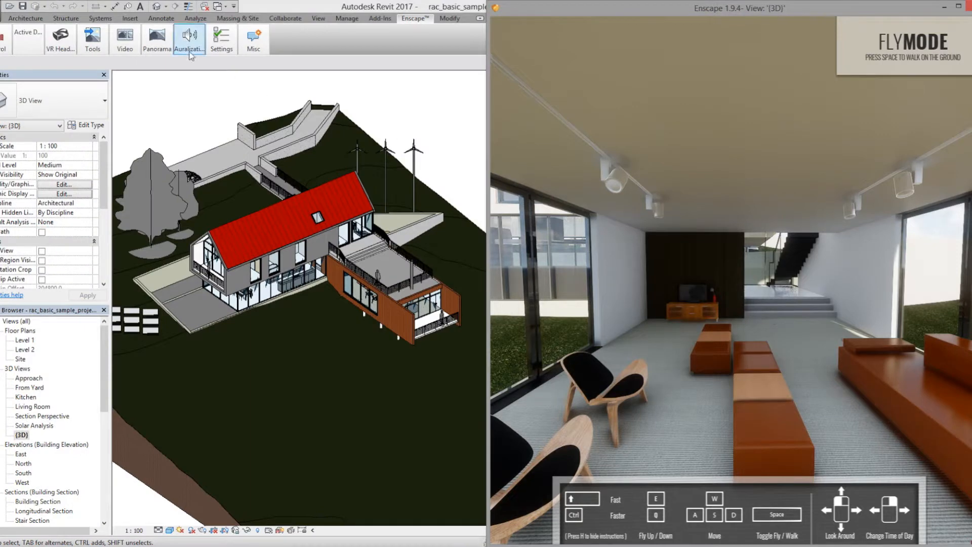
{"action": "left_click", "coordinate": [156, 39]}
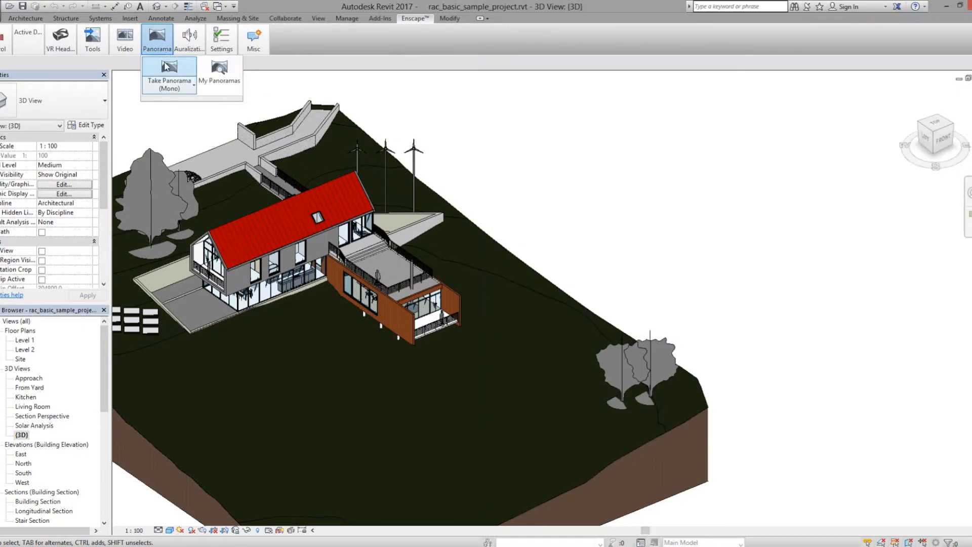
{"action": "left_click", "coordinate": [168, 68]}
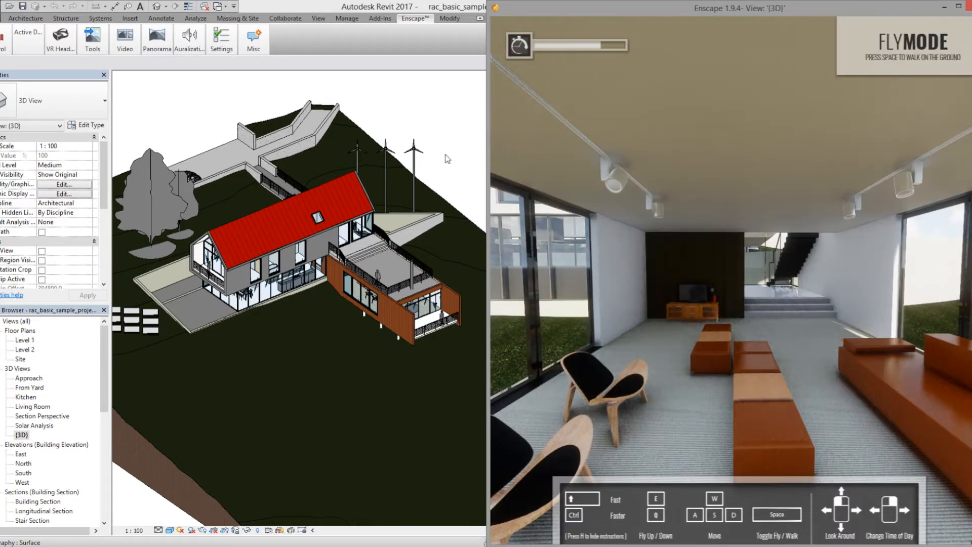
{"action": "left_click", "coordinate": [188, 38]}
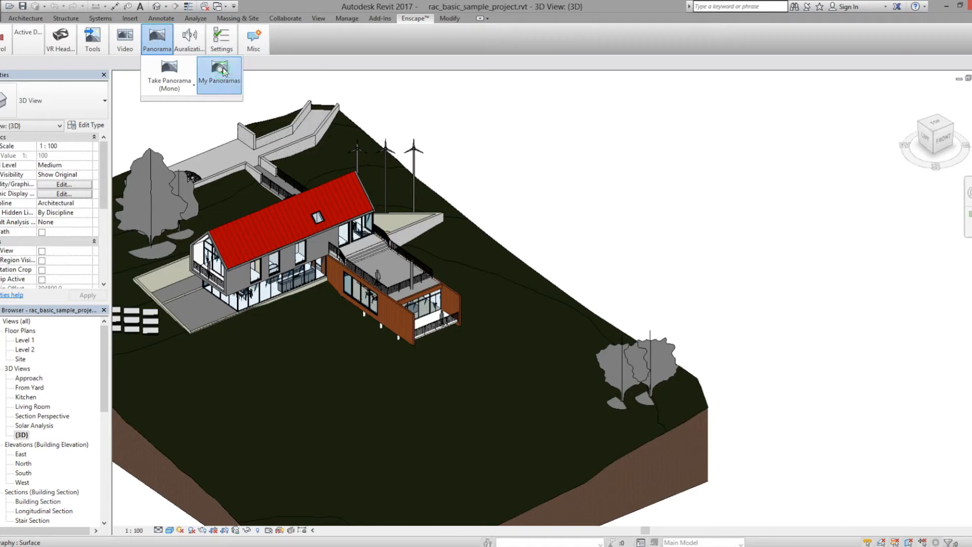
Save the newest living-room panorama from My Panoramas as a PNG named 'living'
{"action": "left_click", "coordinate": [218, 68]}
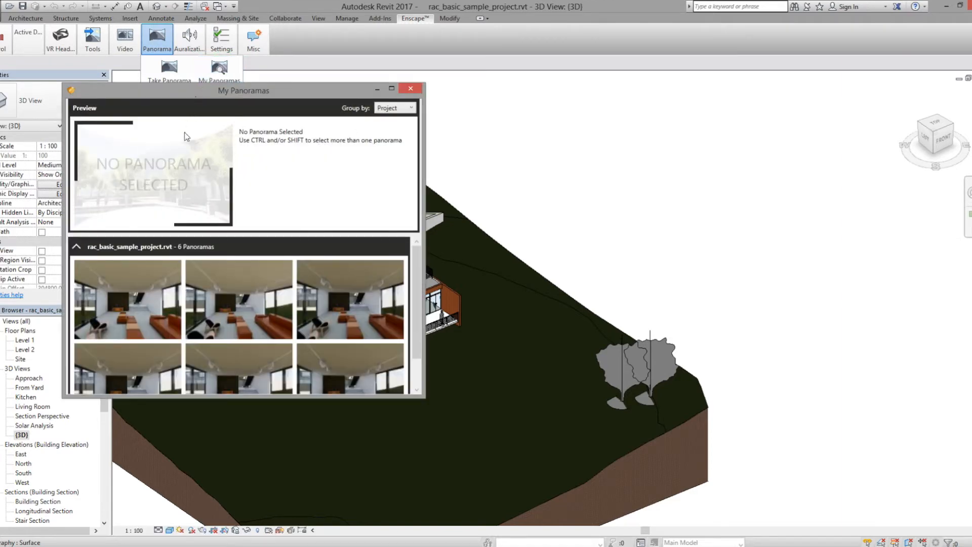
{"action": "left_click", "coordinate": [127, 300]}
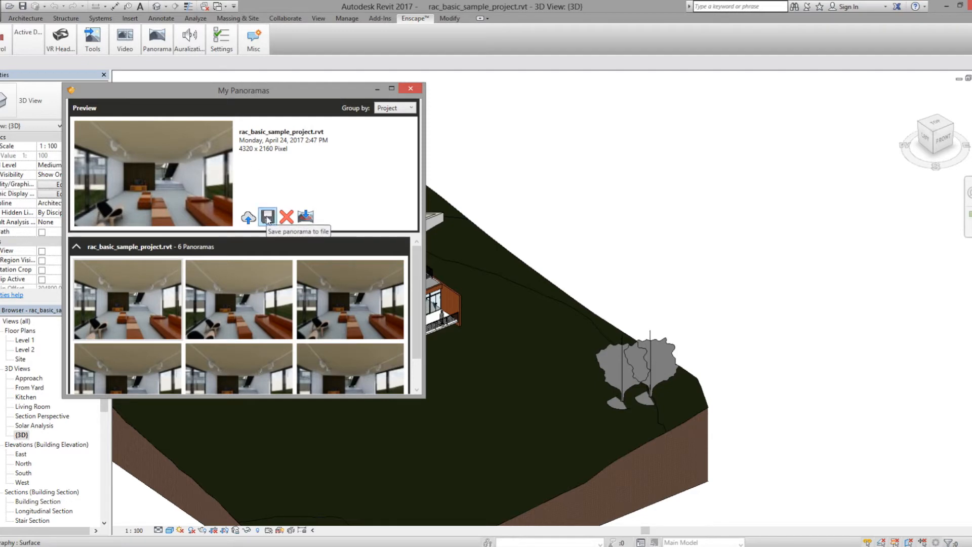
{"action": "left_click", "coordinate": [267, 216]}
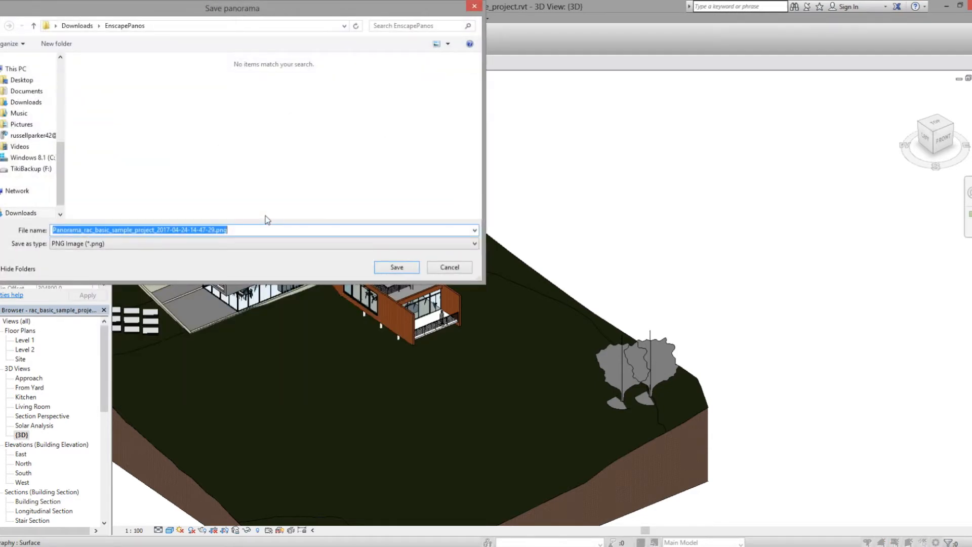
{"action": "type", "text": "living"}
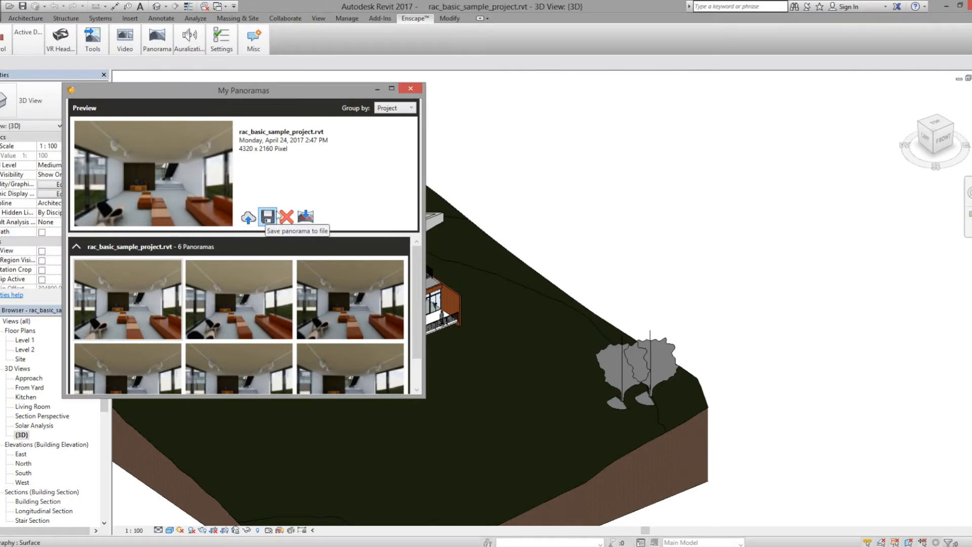
{"action": "left_click", "coordinate": [409, 88]}
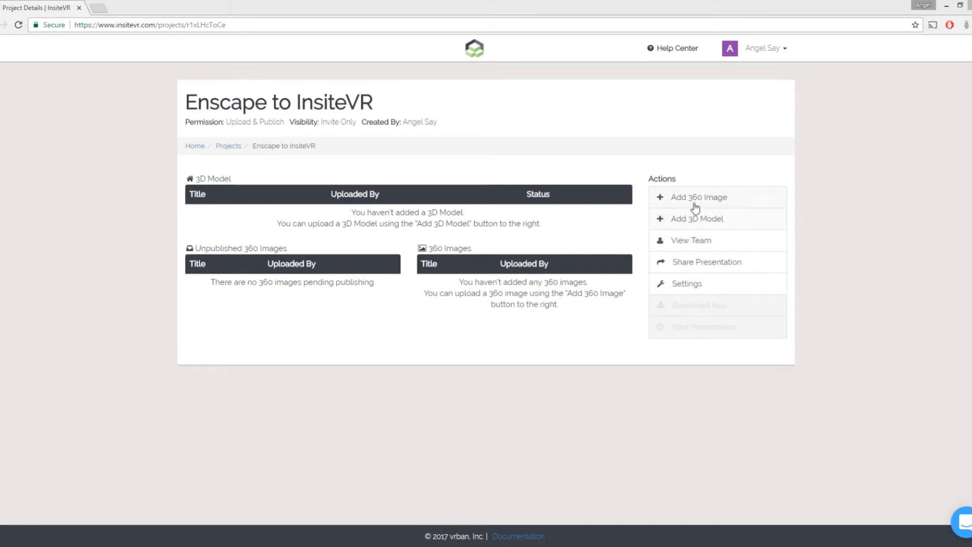
Add the panorama as a single 360 image file, preview it and publish it to VR
{"action": "left_click", "coordinate": [699, 197]}
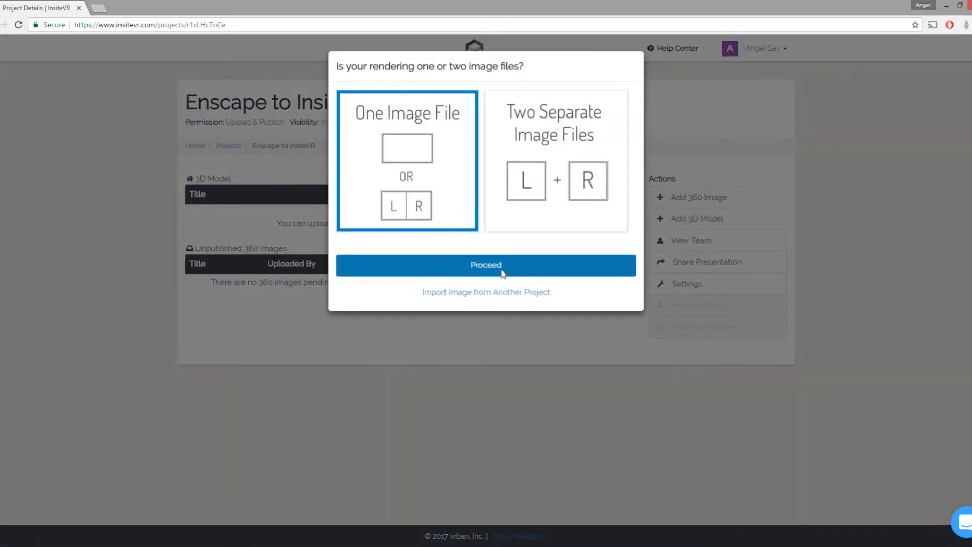
{"action": "left_click", "coordinate": [485, 265]}
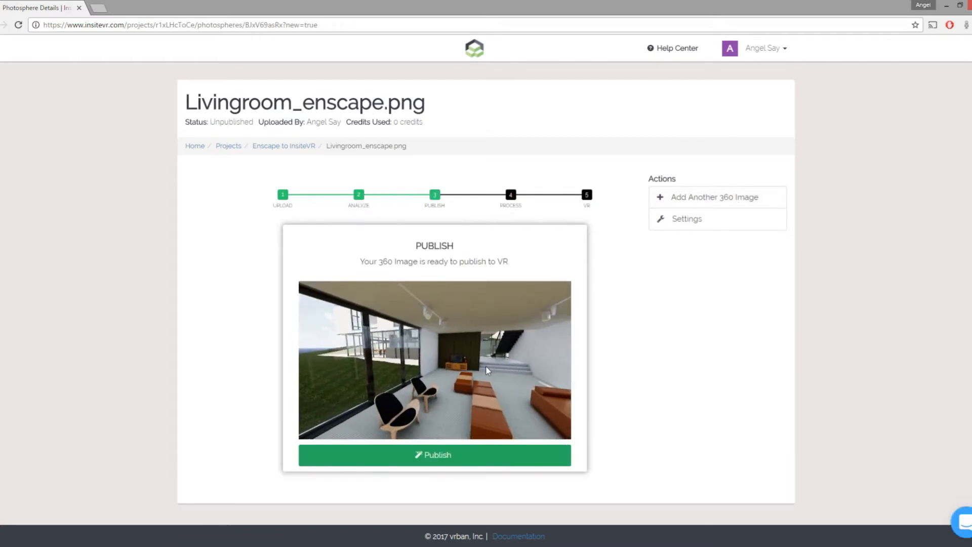
{"action": "left_click_drag", "start_coordinate": [487, 370], "coordinate": [473, 447]}
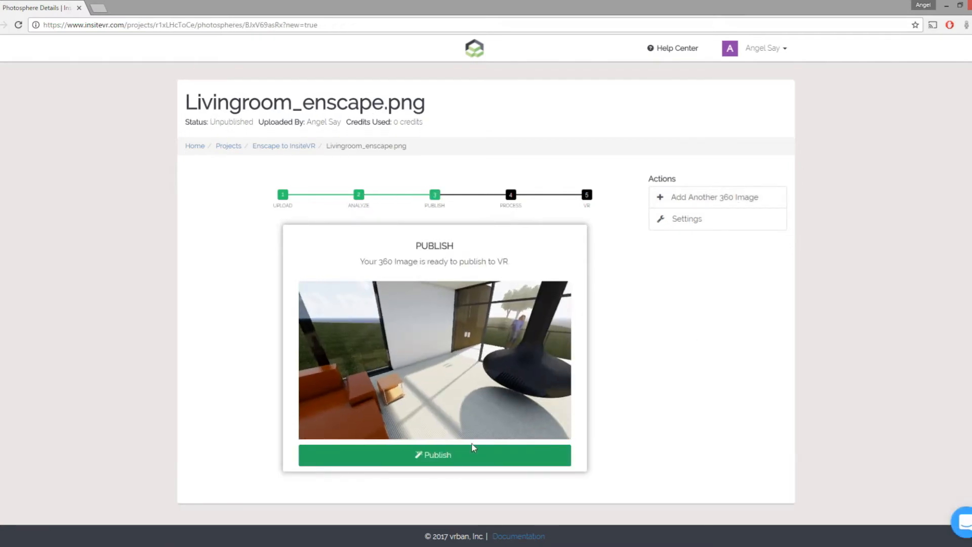
{"action": "left_click", "coordinate": [433, 455]}
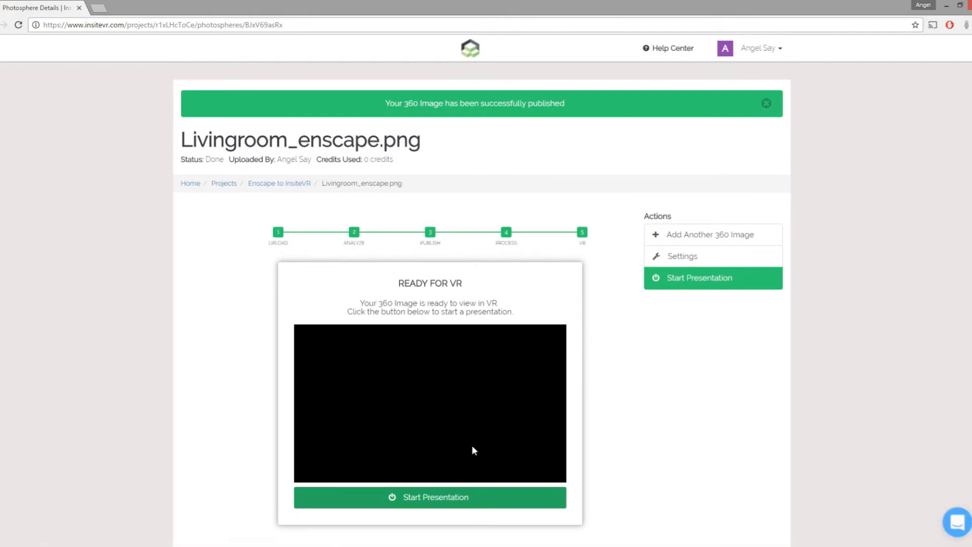
Start the presentation and advance from the Living Room to the Hallway scene
{"action": "left_click", "coordinate": [430, 497]}
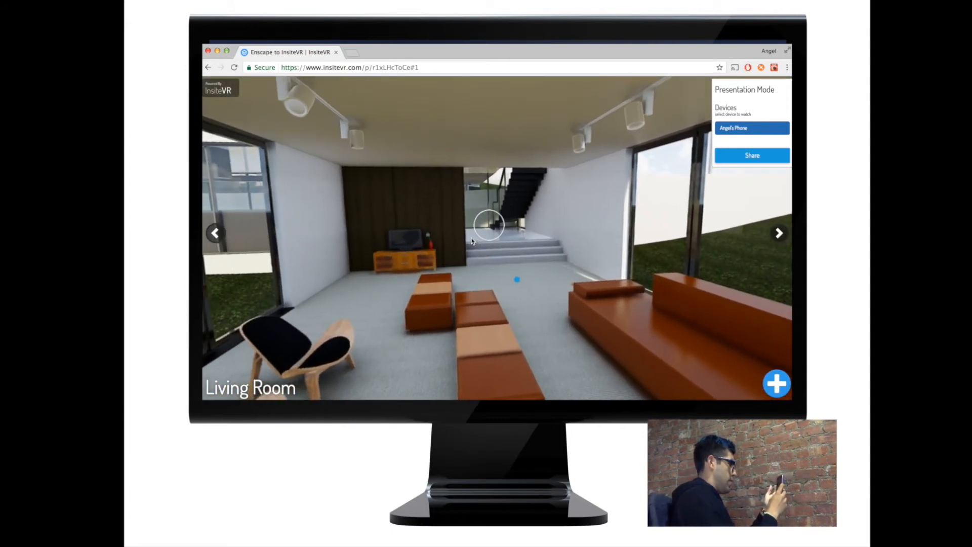
{"action": "left_click", "coordinate": [779, 233]}
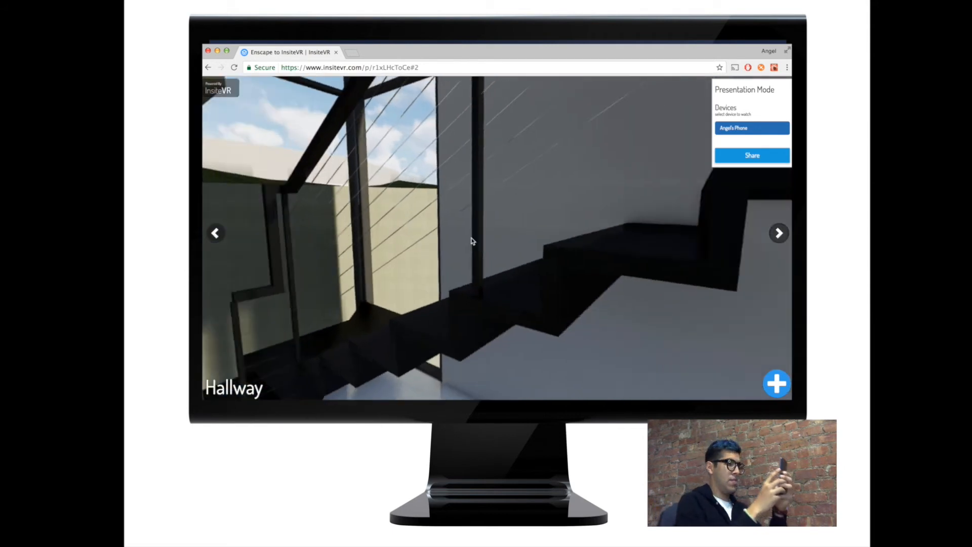